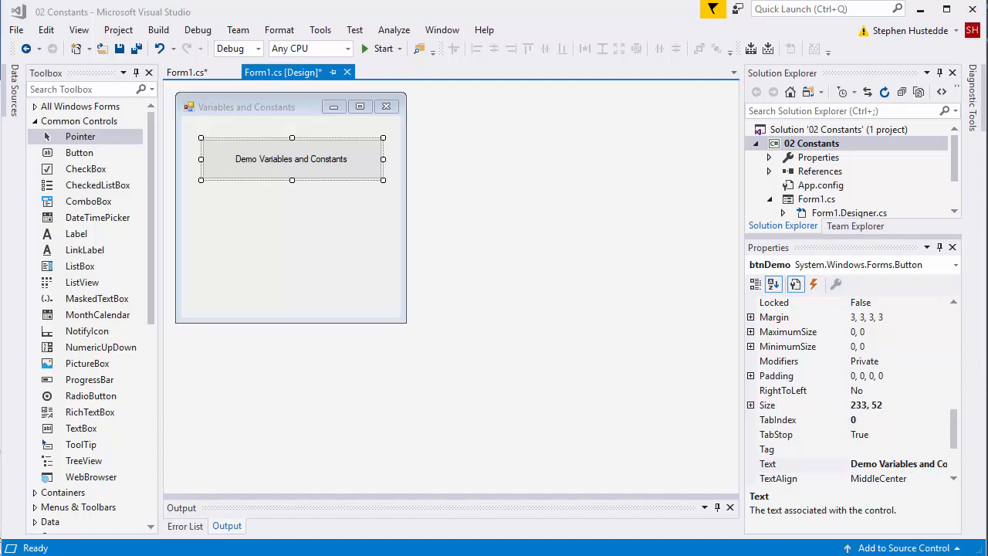
pyautogui.moveTo(717, 399)
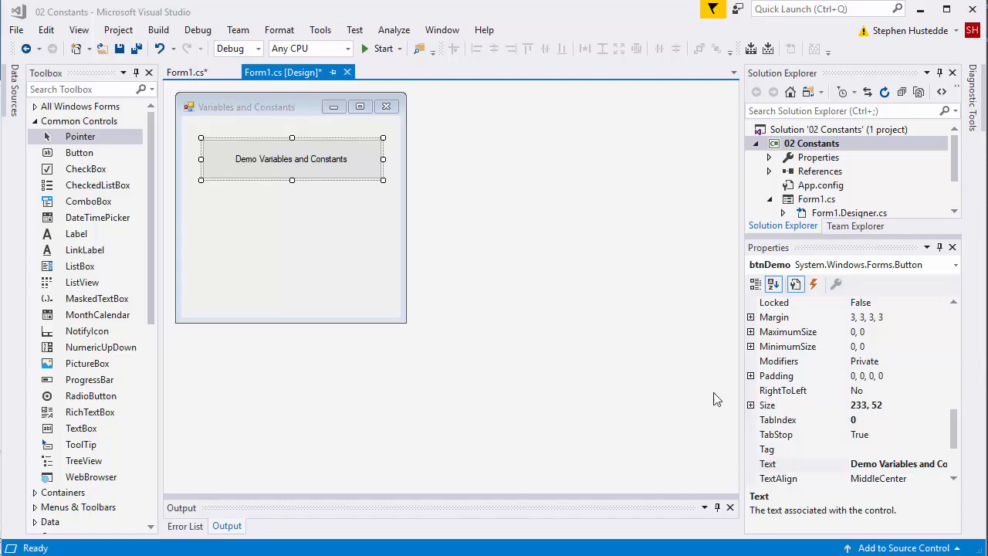
pyautogui.moveTo(303, 164)
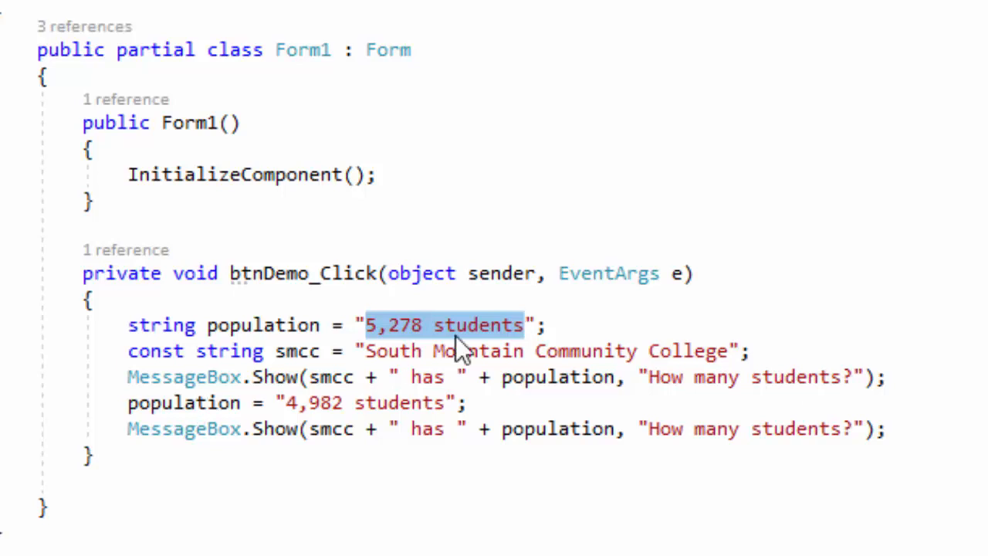
pyautogui.moveTo(120, 413)
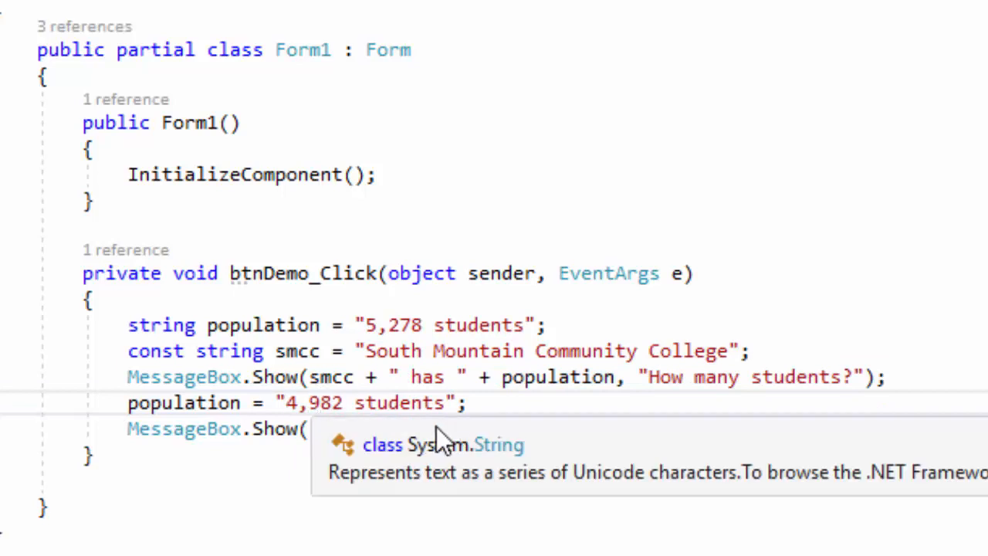
# Type smcc + " h into the second MessageBox.Show line after population is reassigned
pyautogui.write('smcc + " has " + population, "How many students?");')
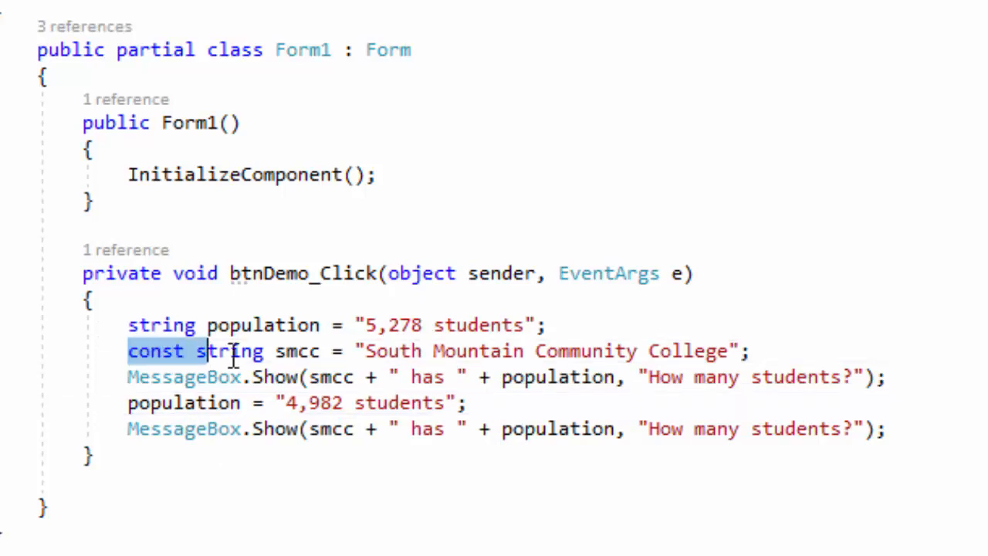
pyautogui.click(753, 350)
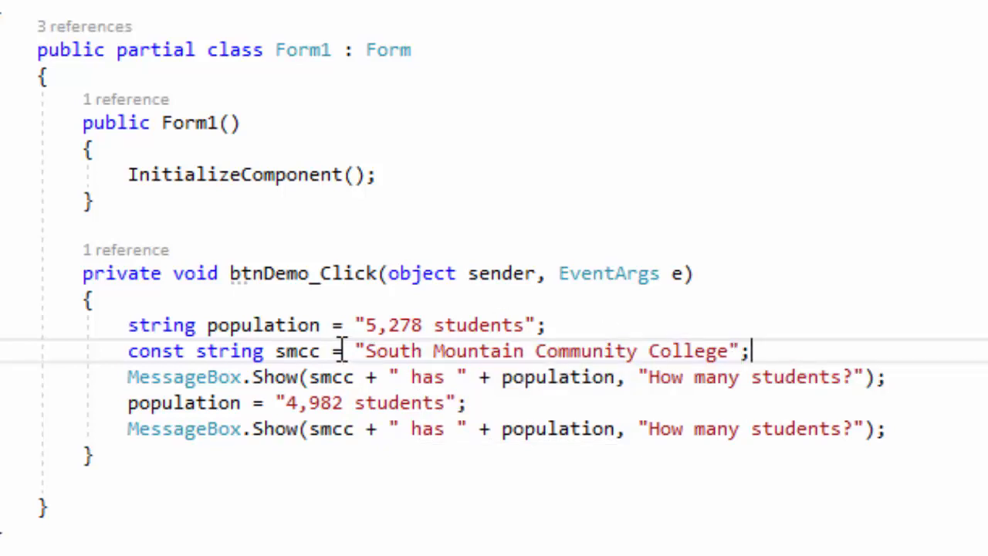
pyautogui.doubleClick(296, 352)
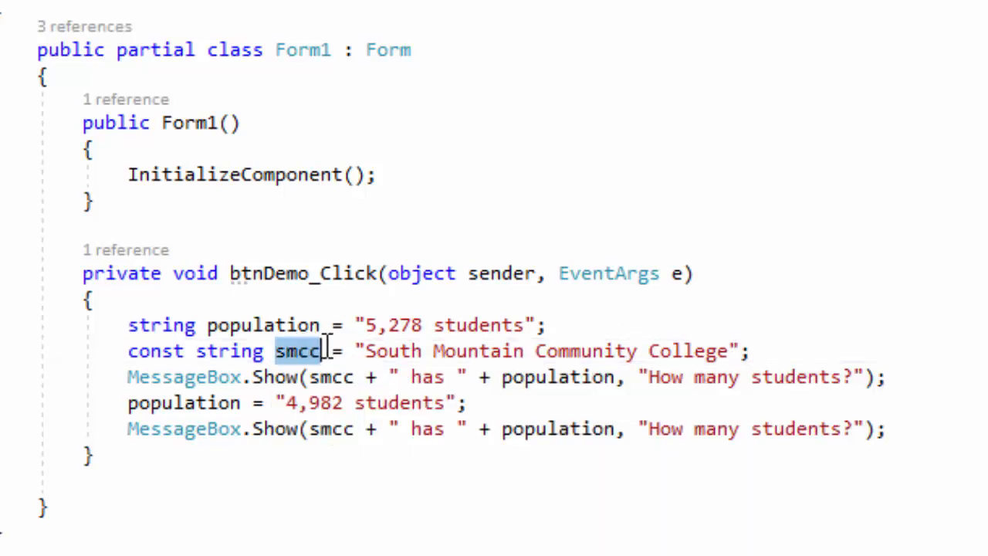
pyautogui.moveTo(297, 351)
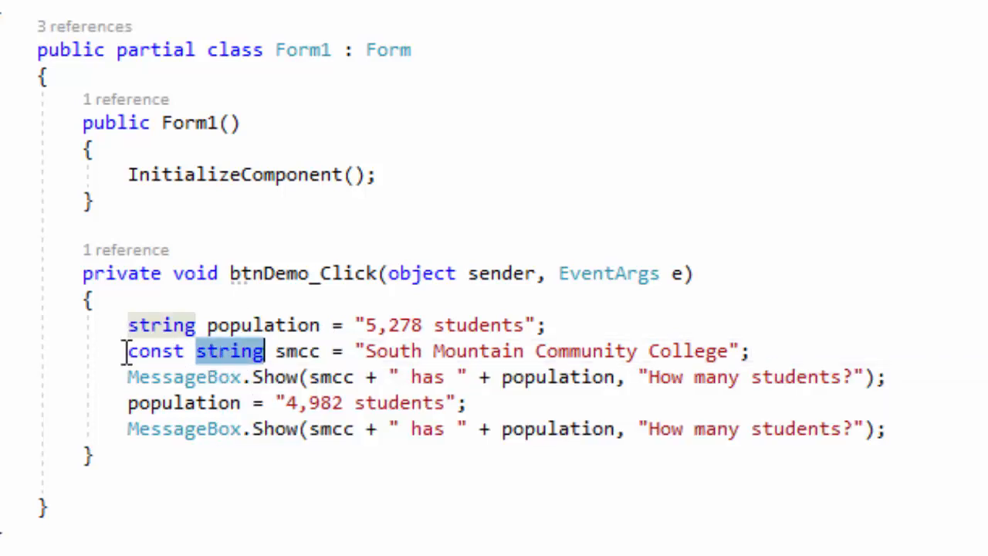
pyautogui.doubleClick(154, 351)
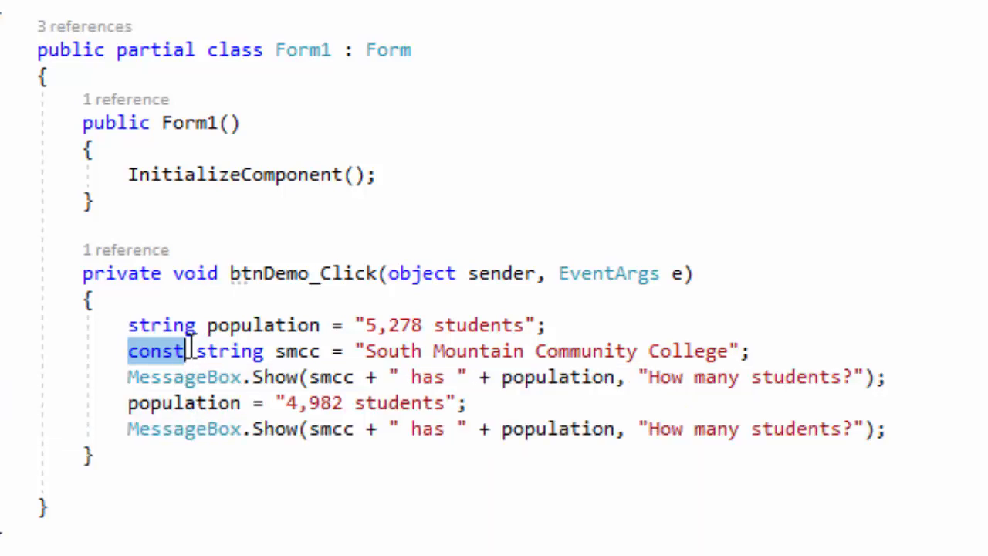
pyautogui.moveTo(293, 350)
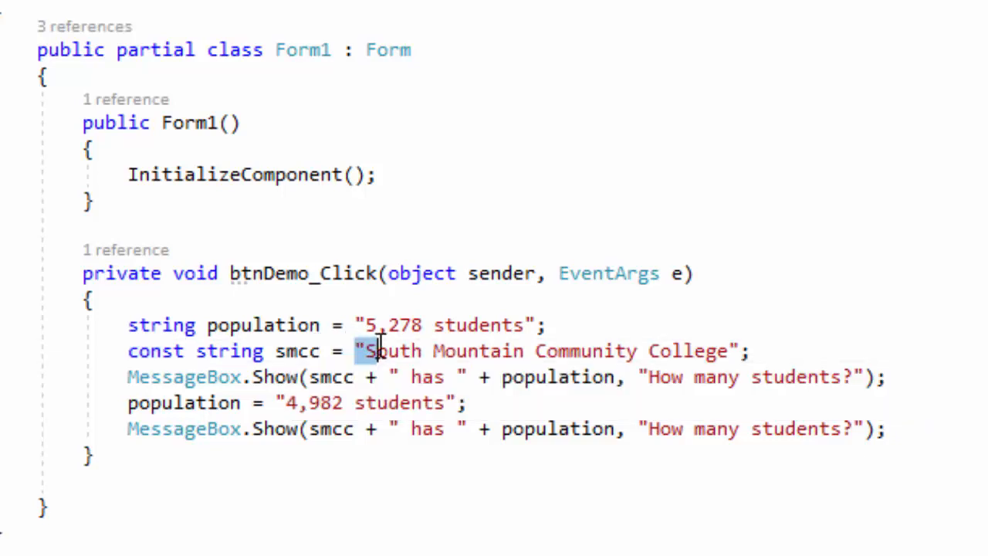
pyautogui.moveTo(364, 350); pyautogui.dragTo(738, 351)
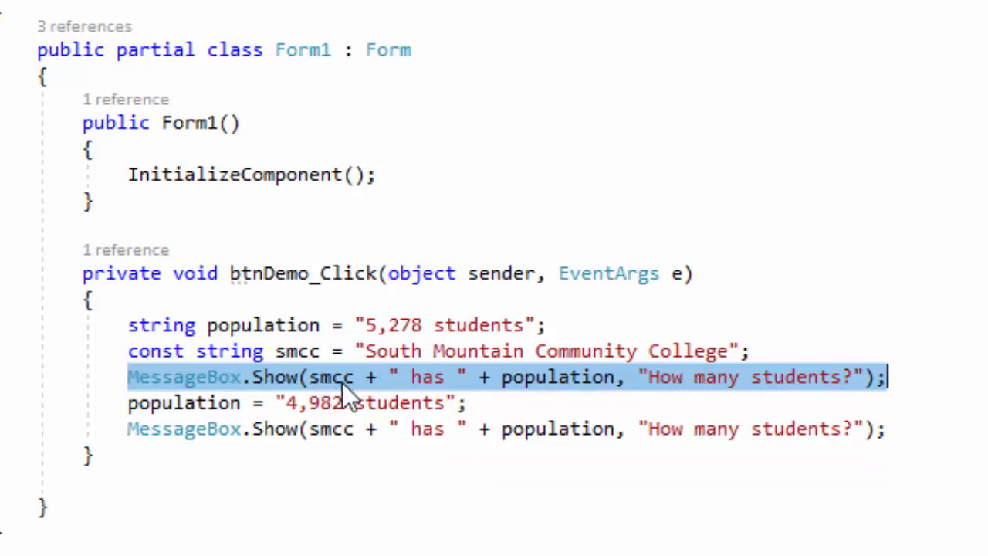
pyautogui.moveTo(444, 401)
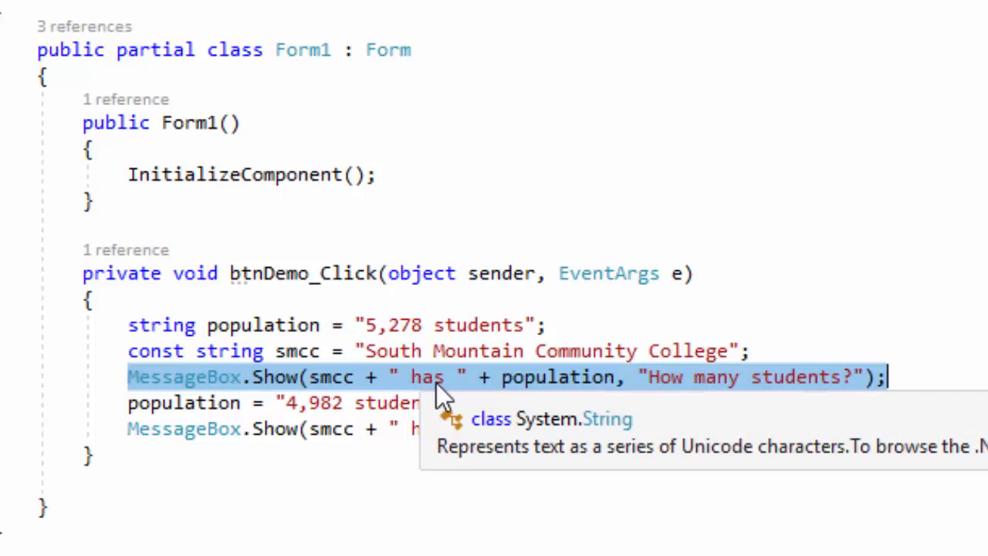
pyautogui.moveTo(508, 384)
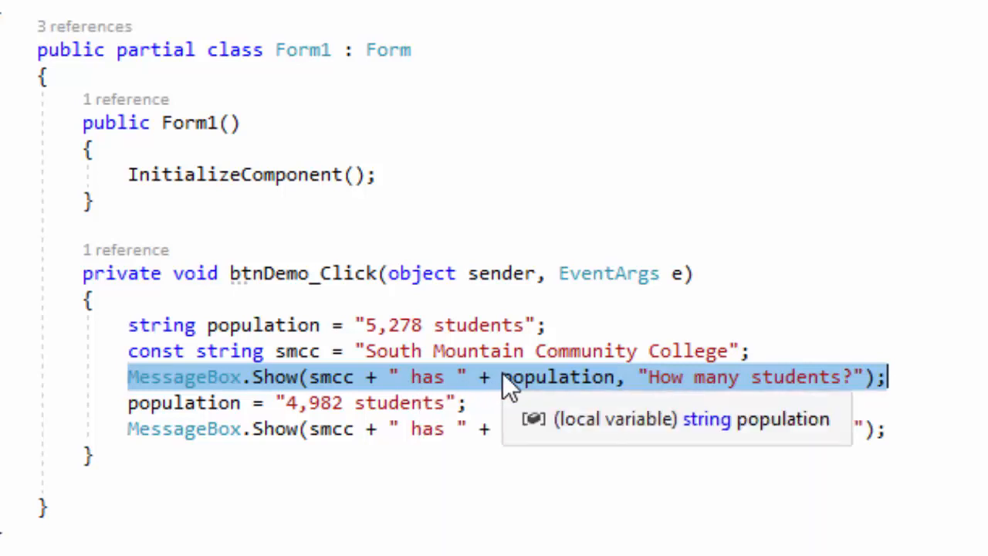
pyautogui.moveTo(349, 308)
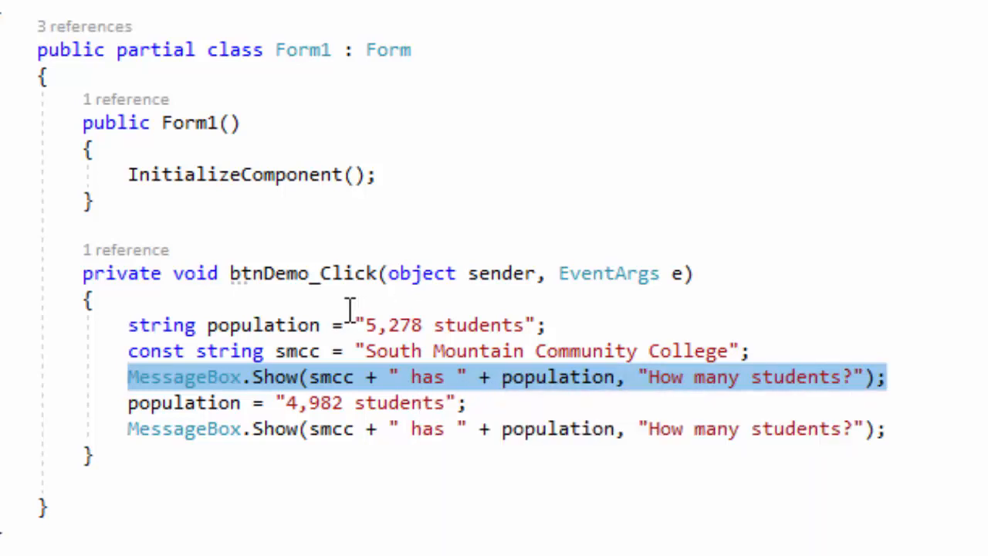
pyautogui.moveTo(528, 351)
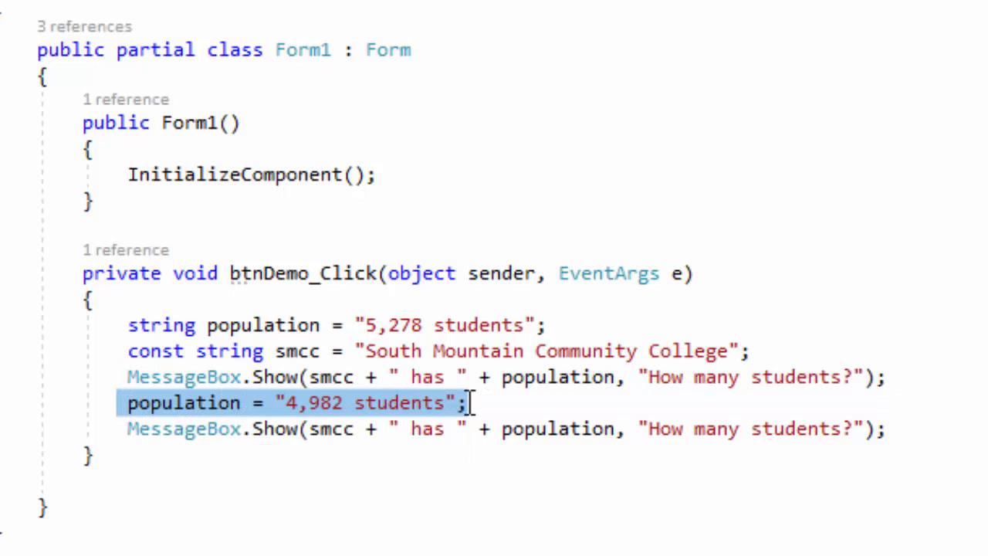
pyautogui.moveTo(375, 402)
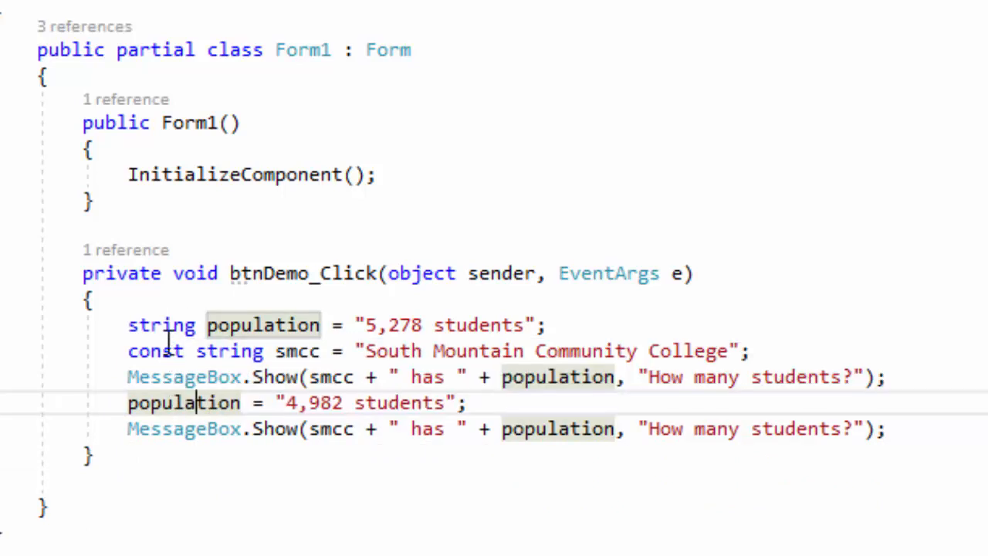
pyautogui.moveTo(161, 324)
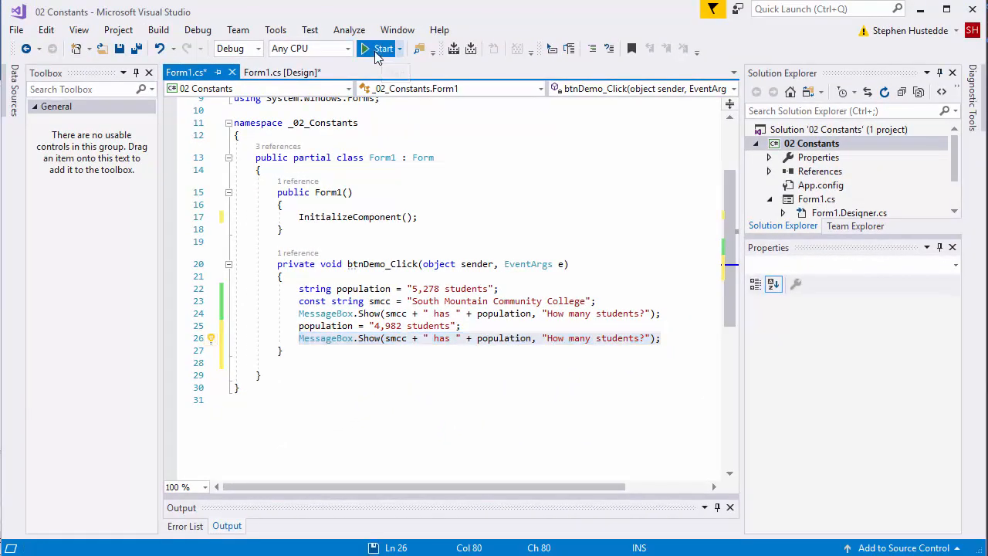
# Run the app, press the demo button, and dismiss the 5,278 and 4,982 student messages
pyautogui.click(379, 49)
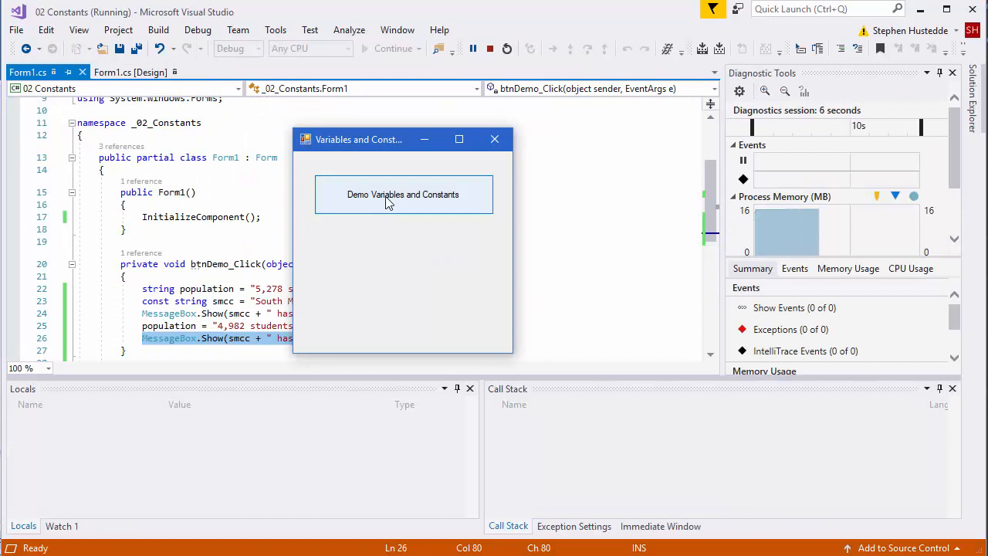
pyautogui.click(402, 194)
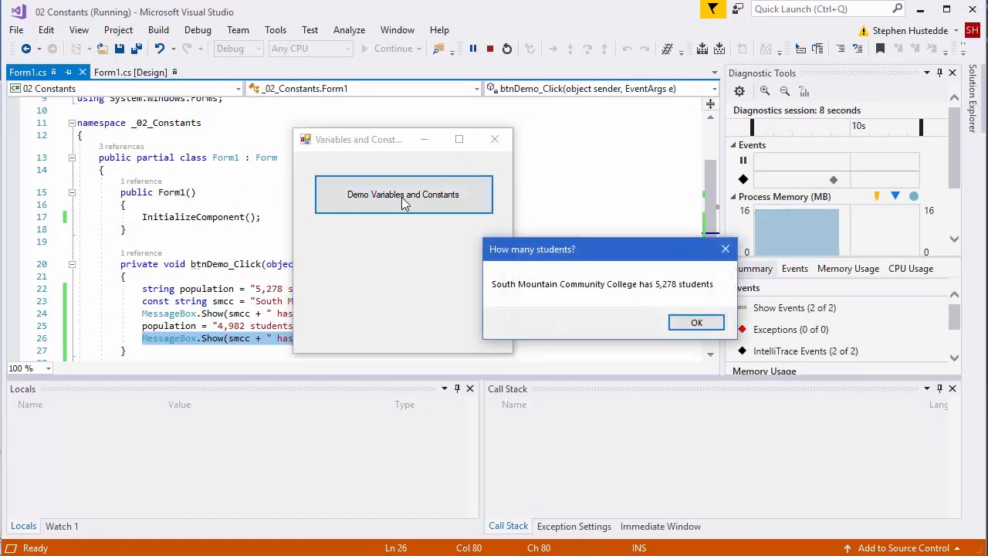
pyautogui.moveTo(575, 260)
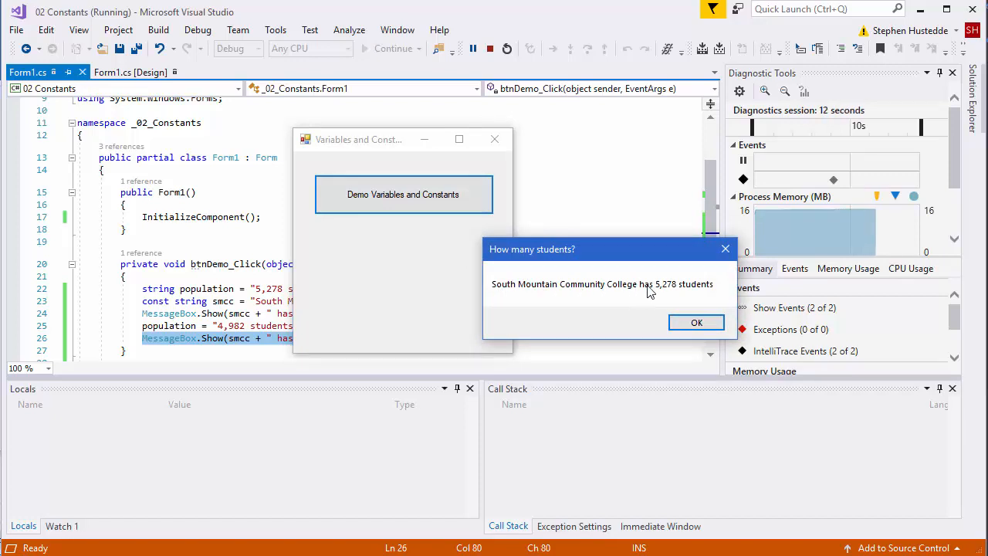
pyautogui.moveTo(407, 238)
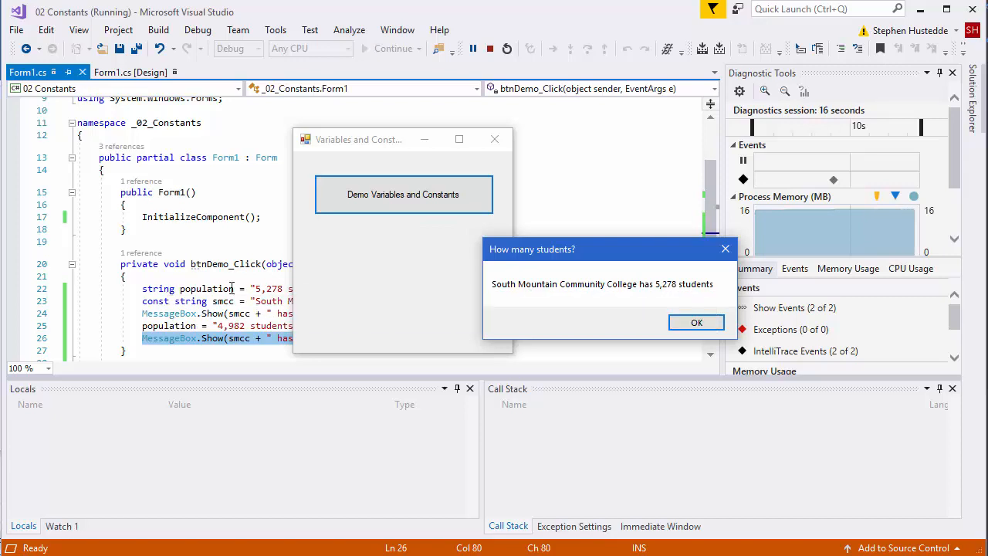
pyautogui.moveTo(693, 320)
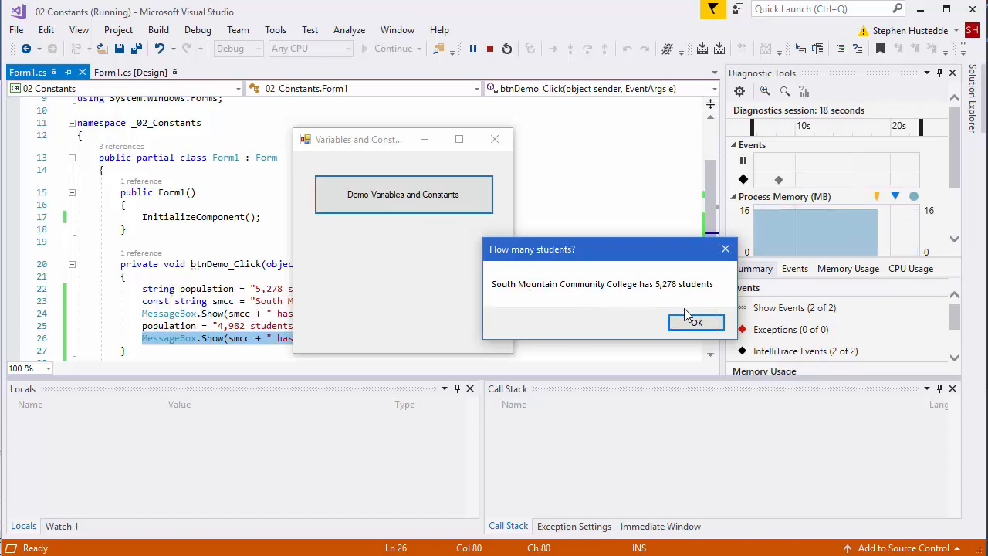
pyautogui.moveTo(714, 326)
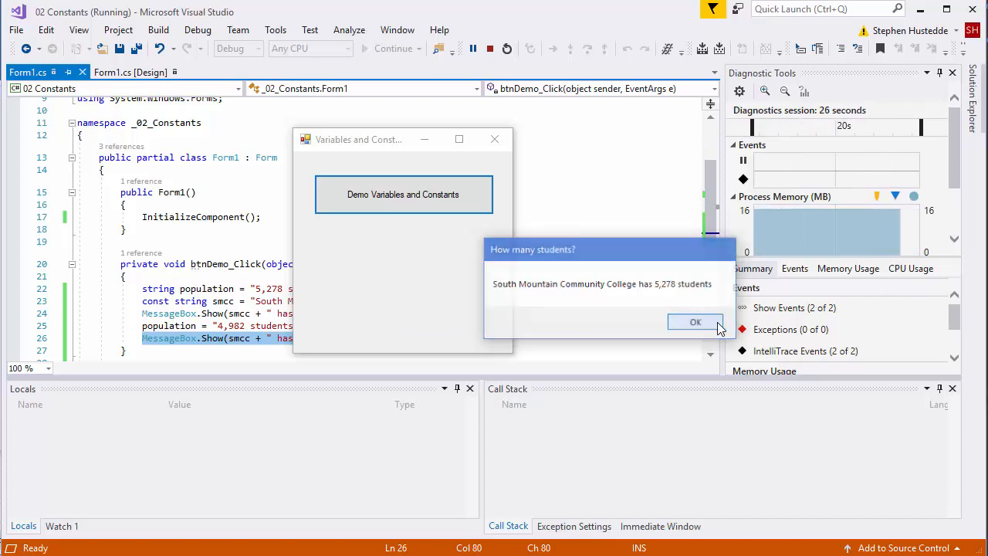
pyautogui.click(695, 321)
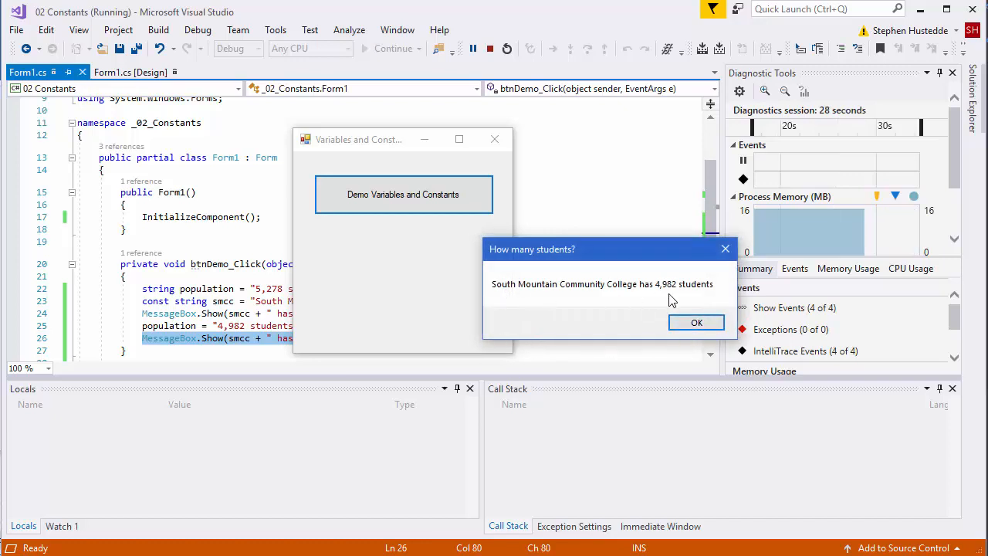
pyautogui.moveTo(695, 322)
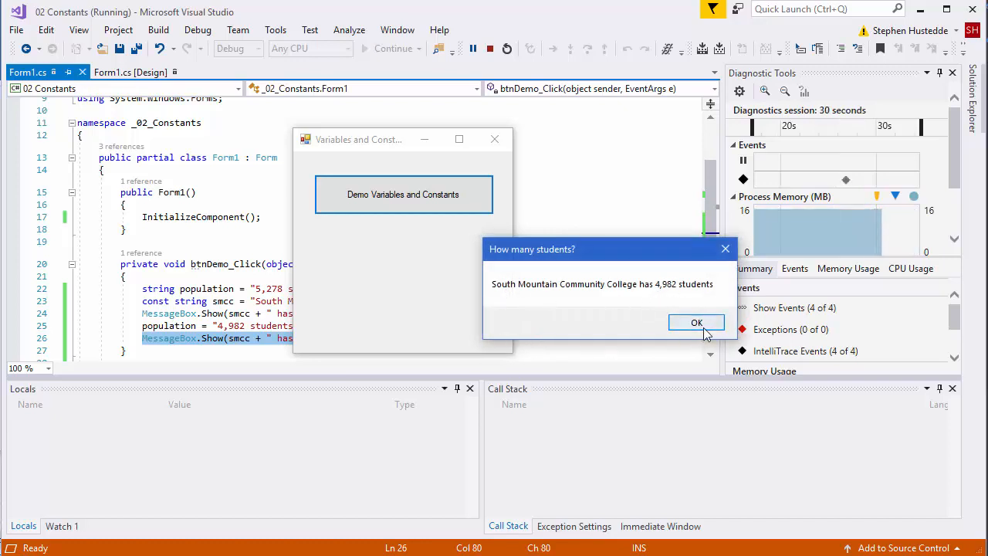
pyautogui.click(696, 322)
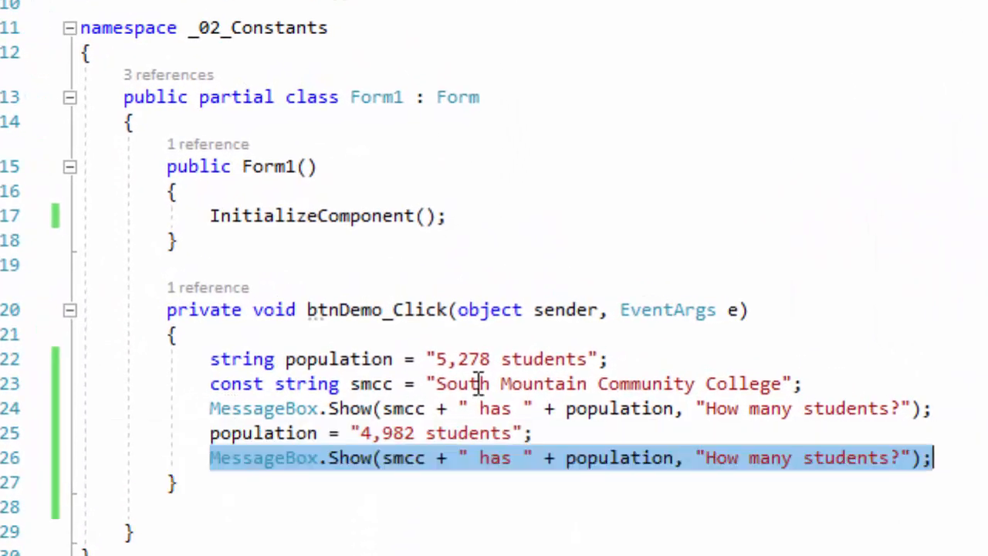
pyautogui.moveTo(519, 417)
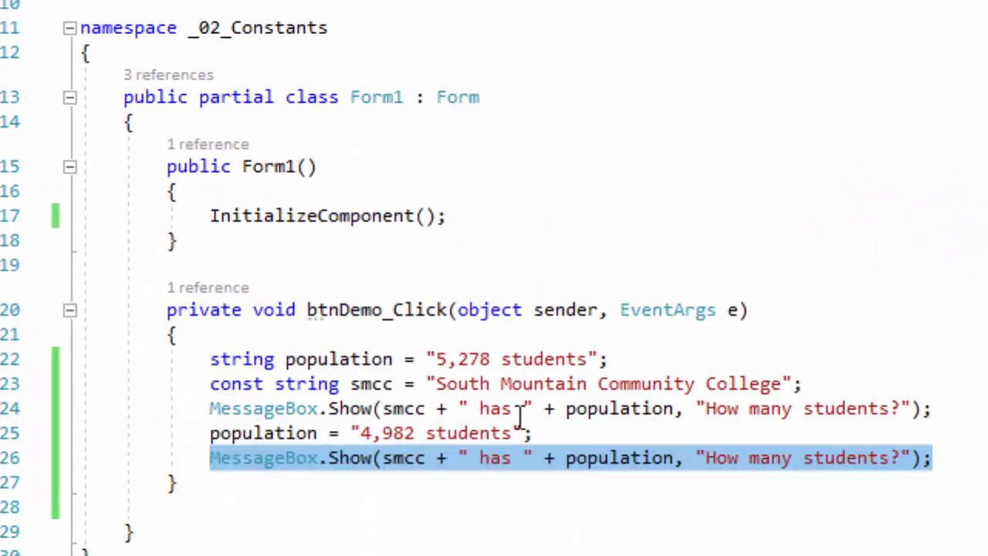
# Add a line after the population reassignment assigning "SMCC" to the constant smcc
pyautogui.click(540, 433)
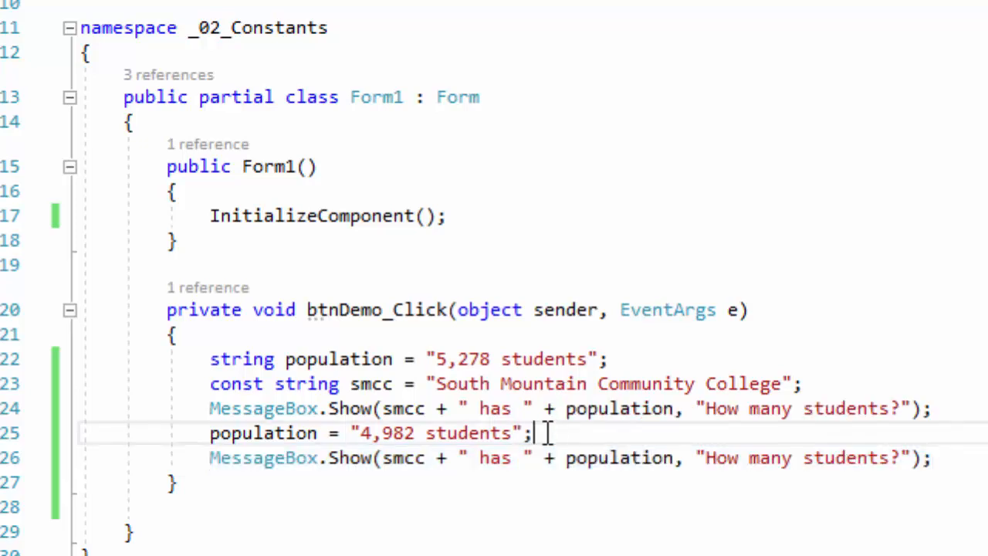
pyautogui.write('s')
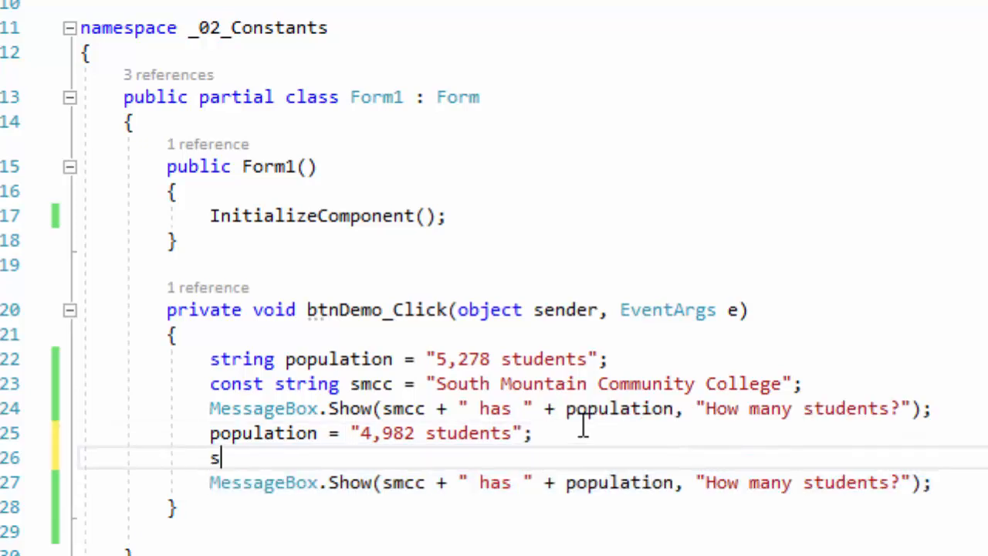
pyautogui.write('mcc =')
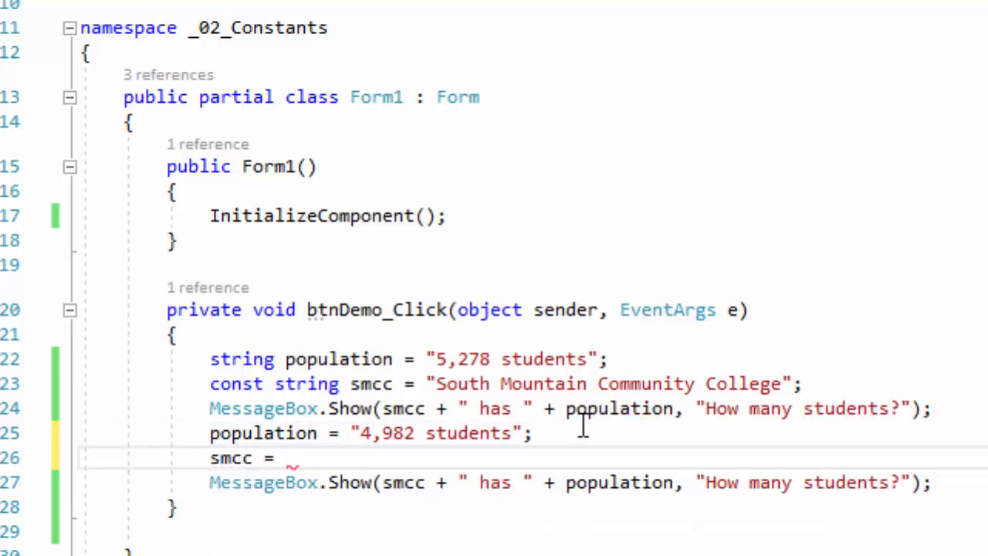
pyautogui.write('""')
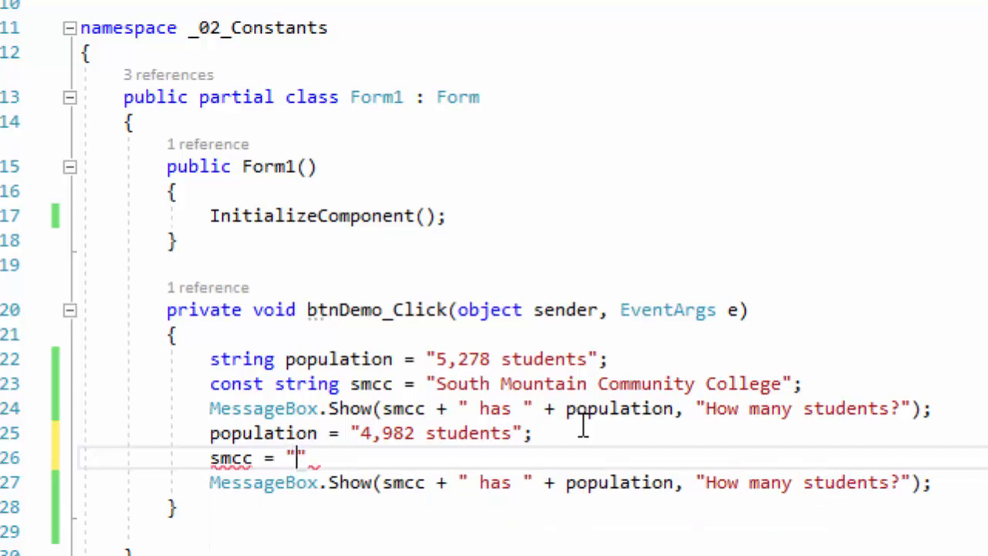
pyautogui.write('SMCC')
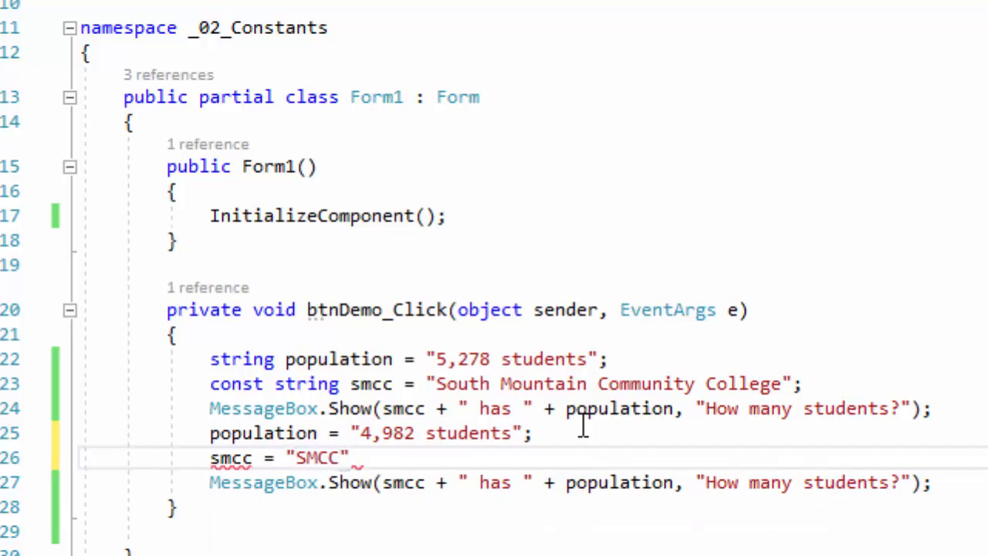
pyautogui.click(355, 457)
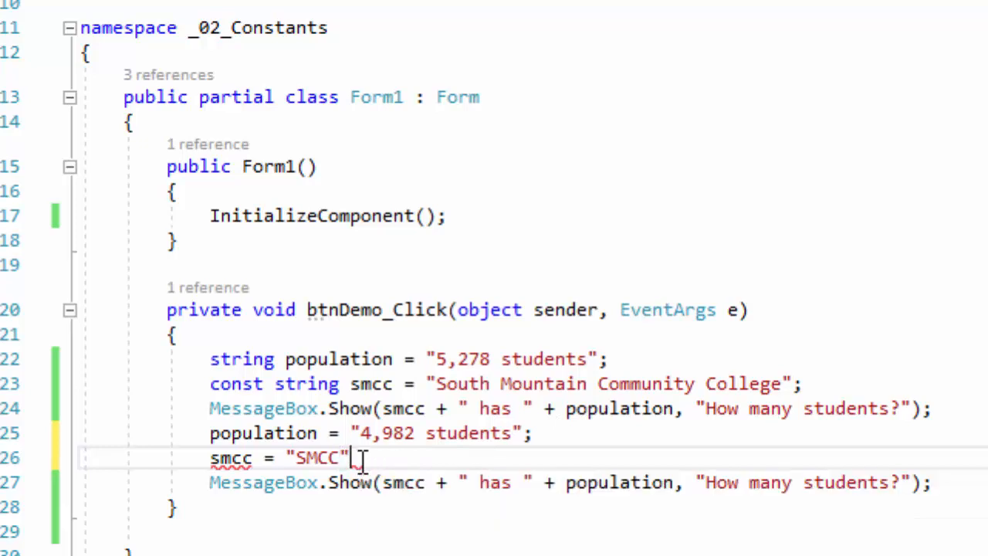
pyautogui.write(';')
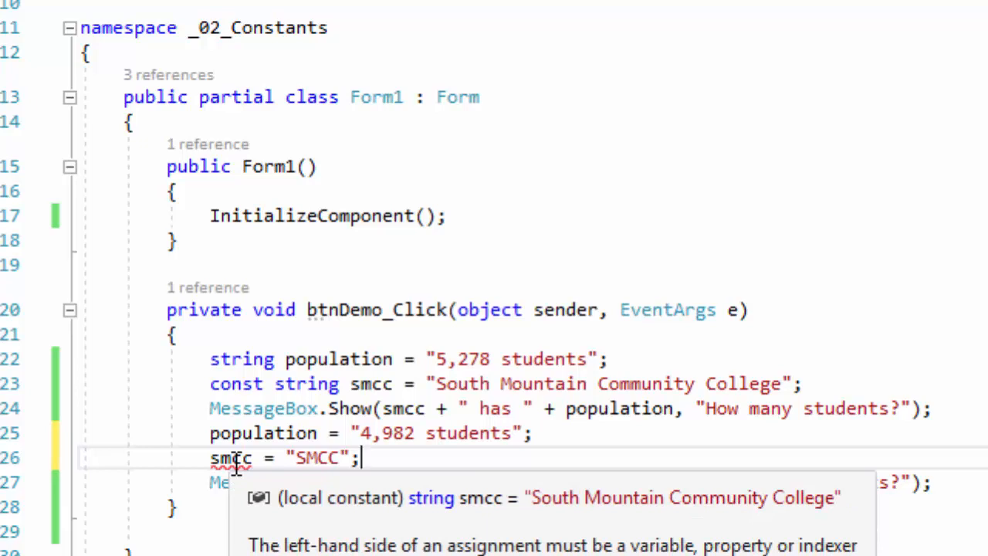
pyautogui.moveTo(239, 457)
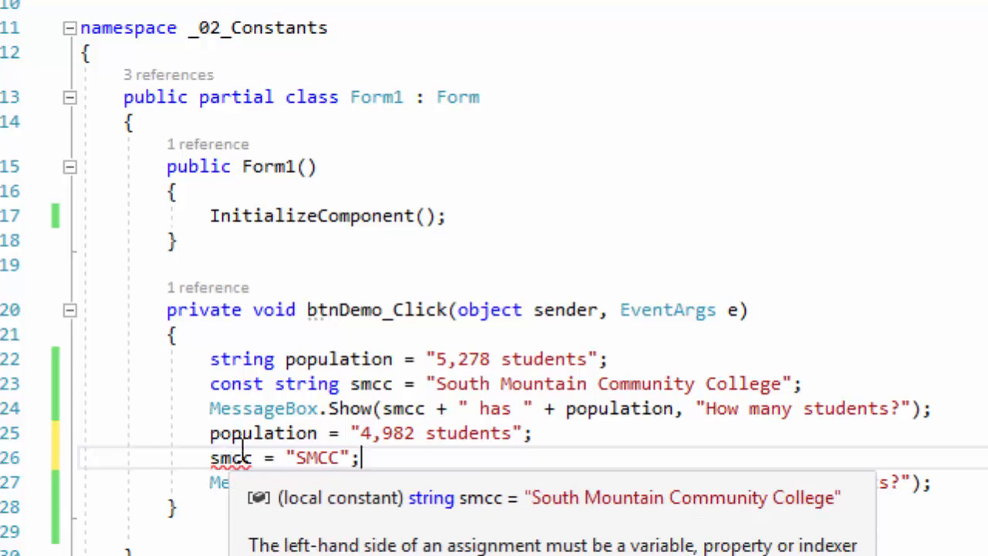
pyautogui.moveTo(646, 509)
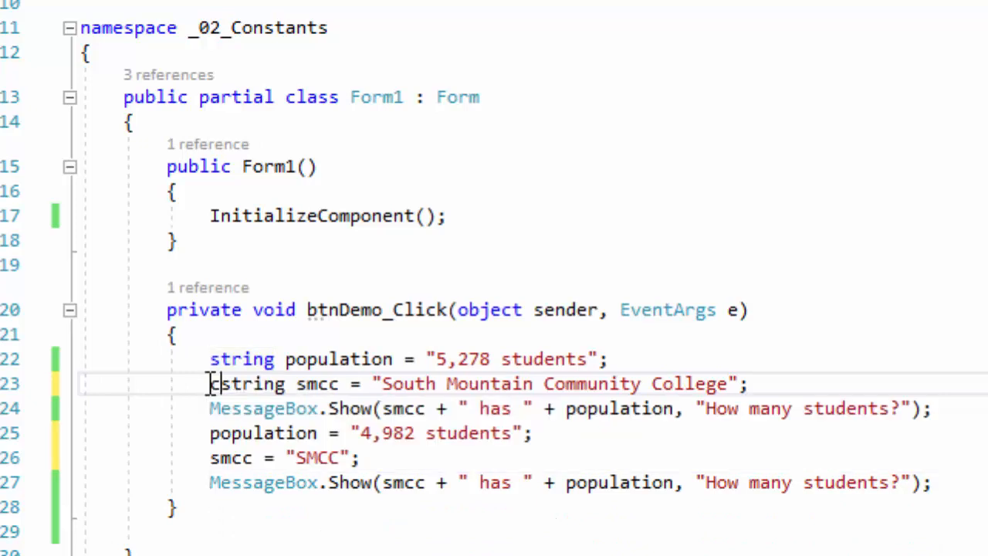
# Restore the const keyword before string smcc on line 23
pyautogui.write('const')
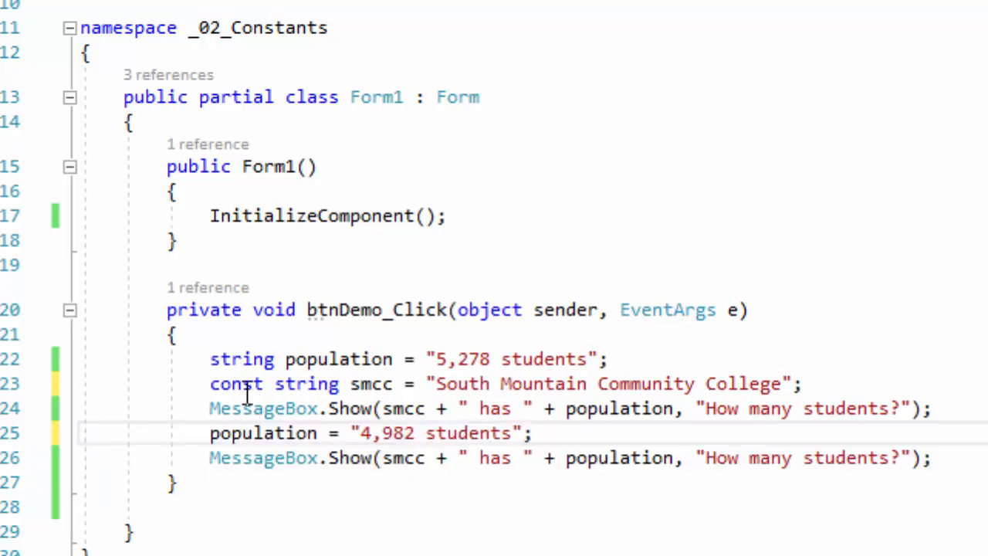
pyautogui.moveTo(246, 384)
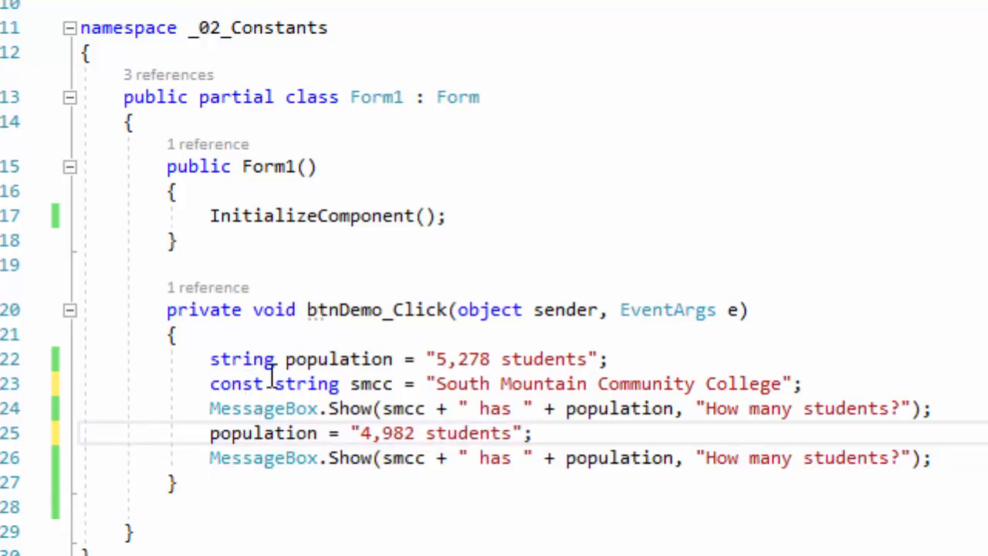
pyautogui.moveTo(371, 384)
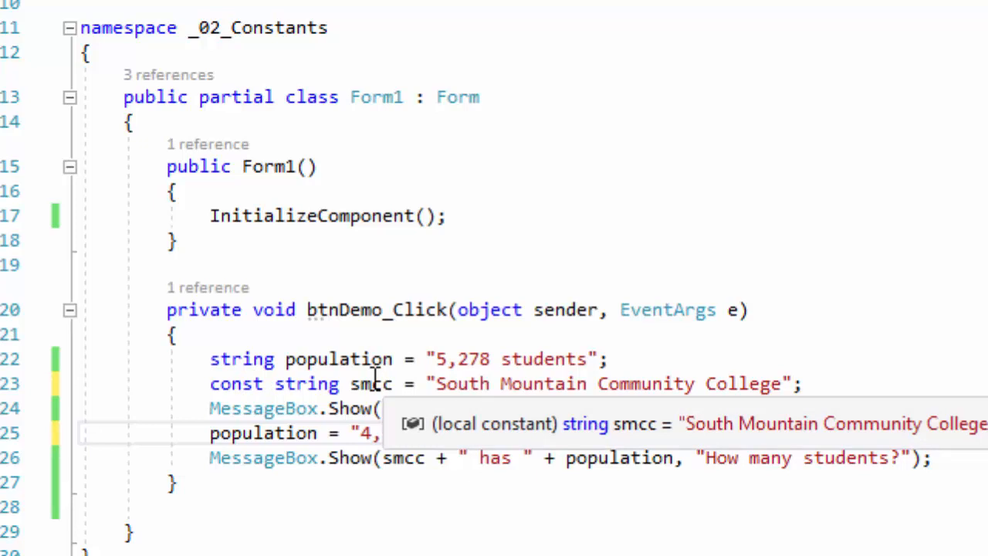